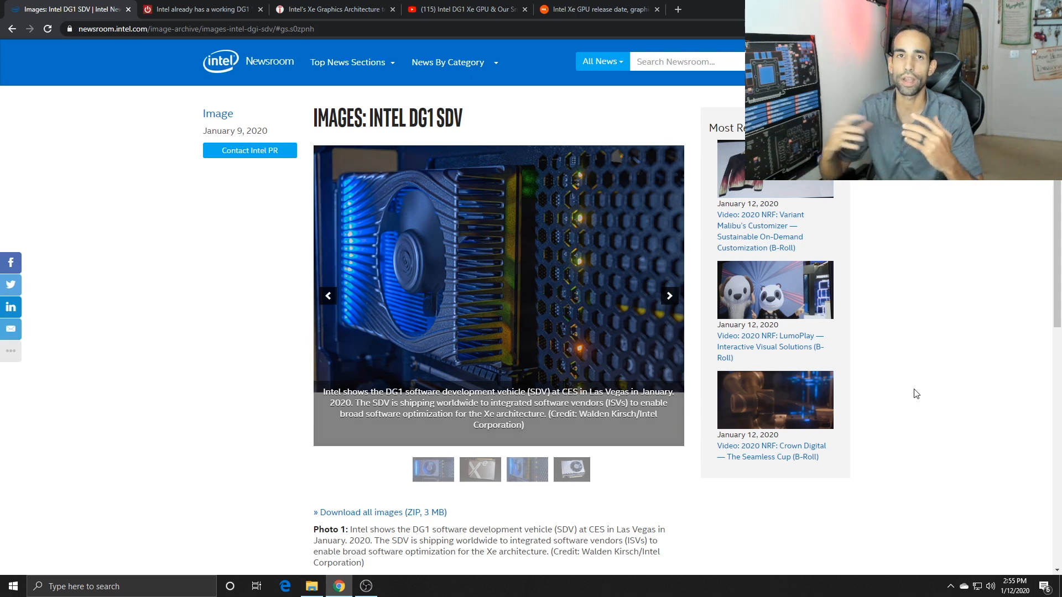
# Step: Page through two DG1 SDV photos, then switch to the PCWorld DG1 article tab
pyautogui.click(669, 296)
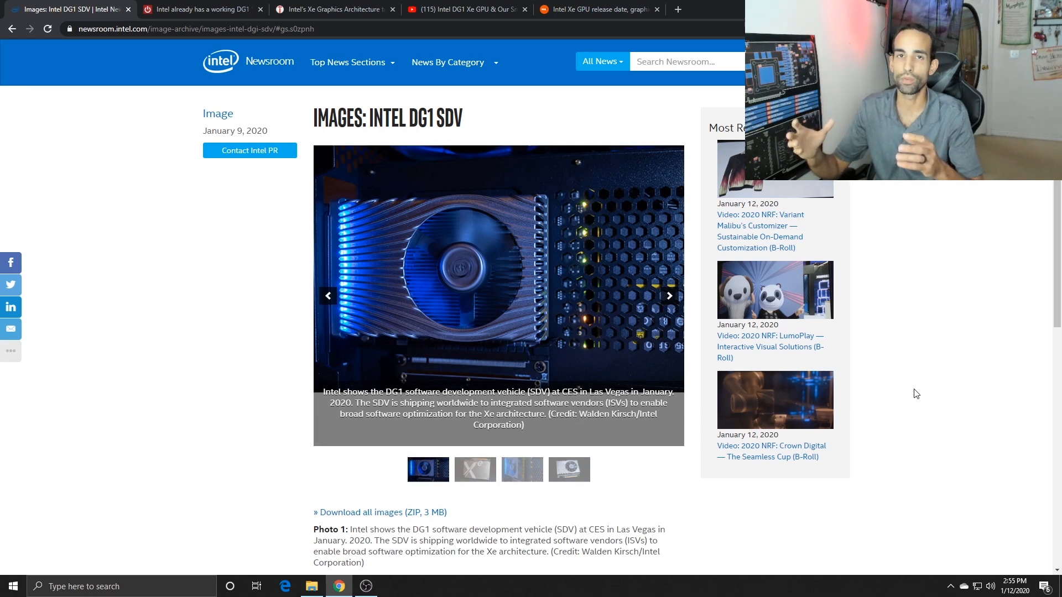
pyautogui.click(668, 296)
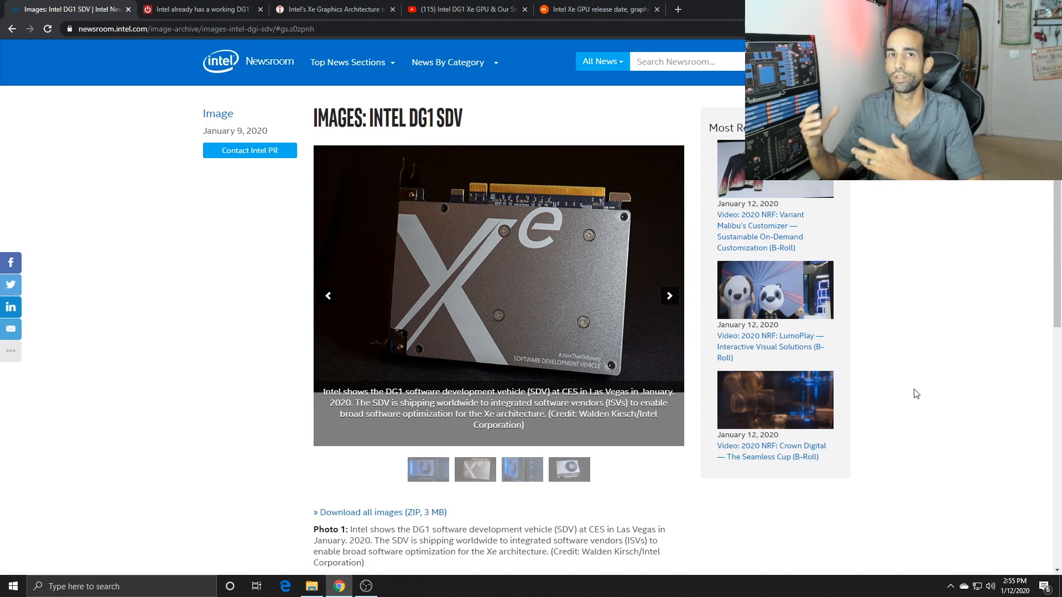
pyautogui.click(196, 9)
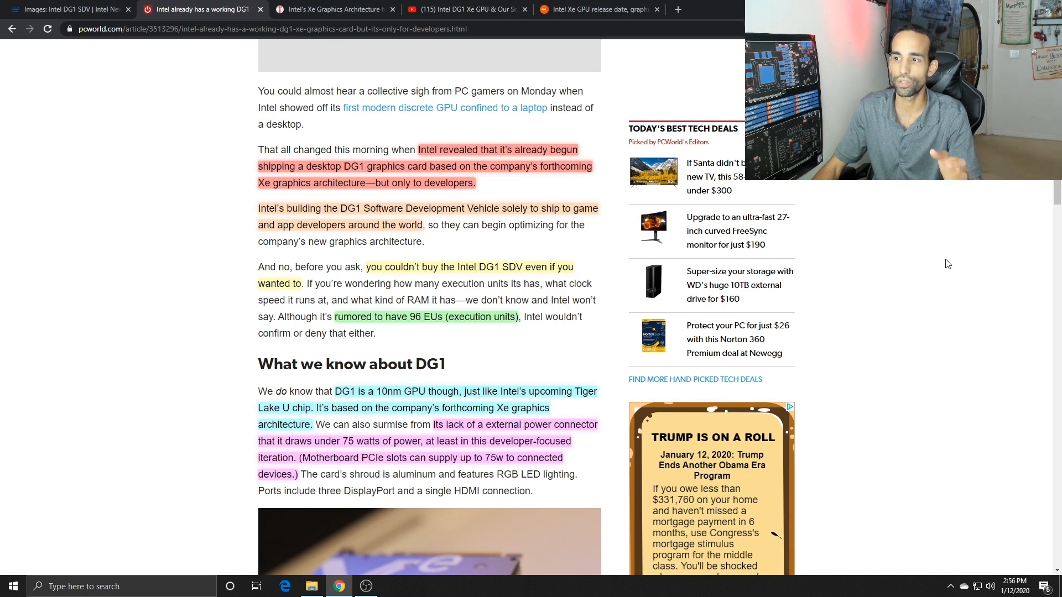
pyautogui.scroll(-3)
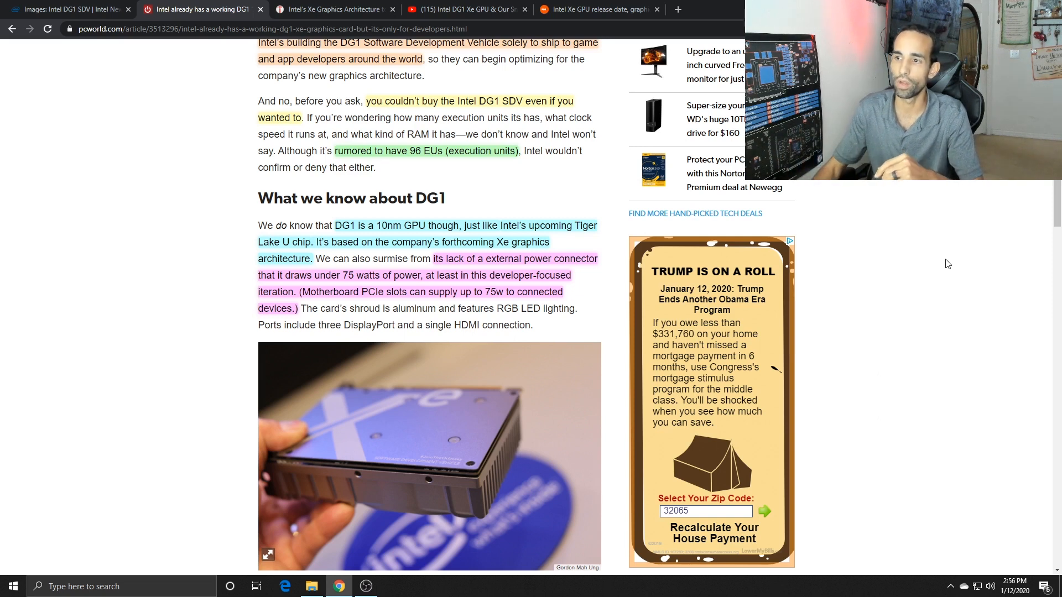
pyautogui.scroll(-3)
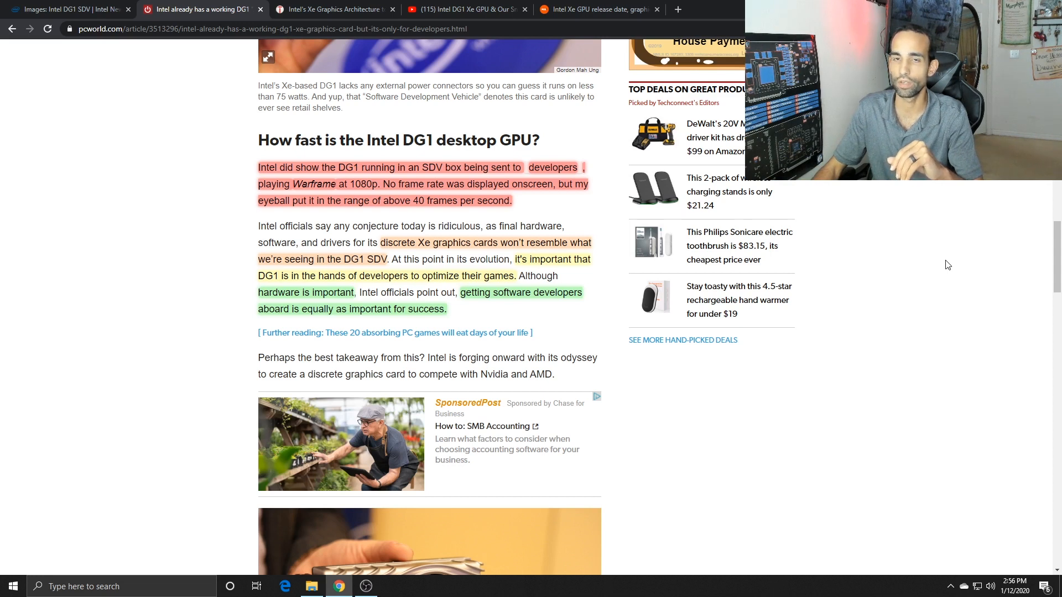
# Step: Visit the Intel Newsroom and Gamers Nexus video tabs, then switch to Tom's Hardware's Aurora article
pyautogui.click(64, 8)
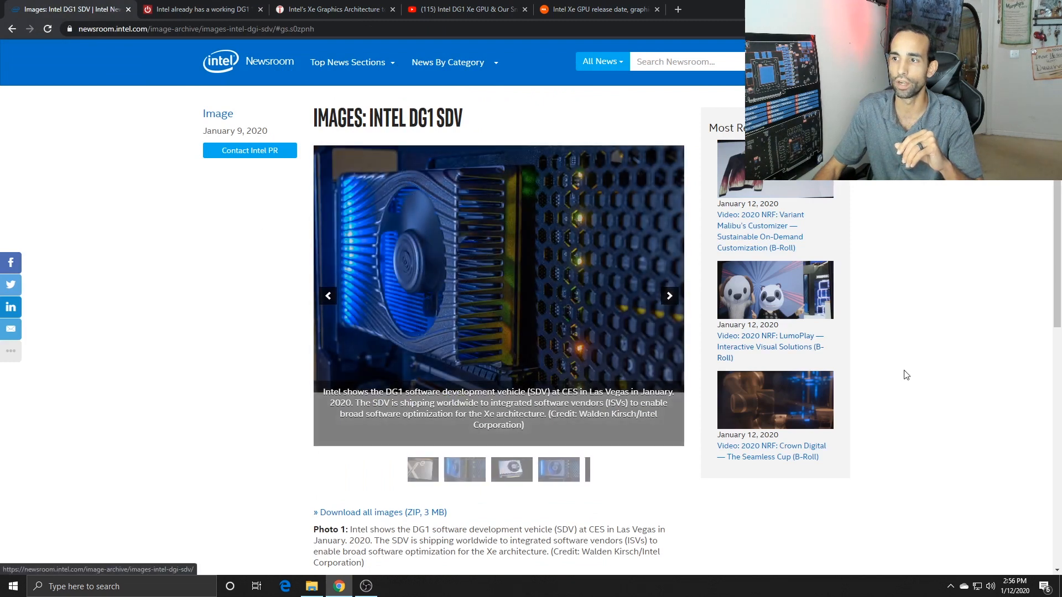
pyautogui.click(465, 8)
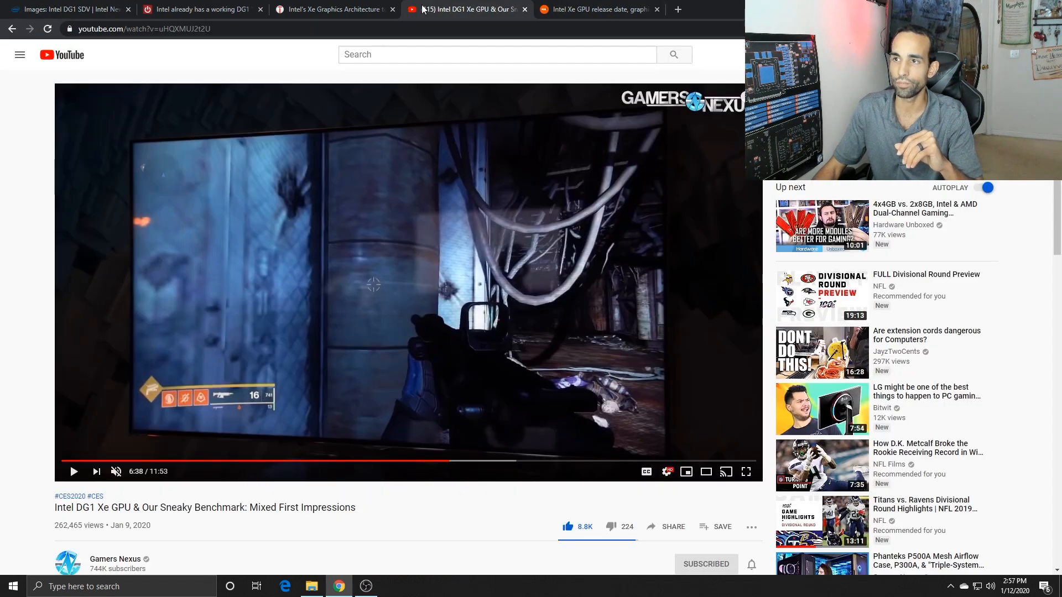
pyautogui.click(332, 9)
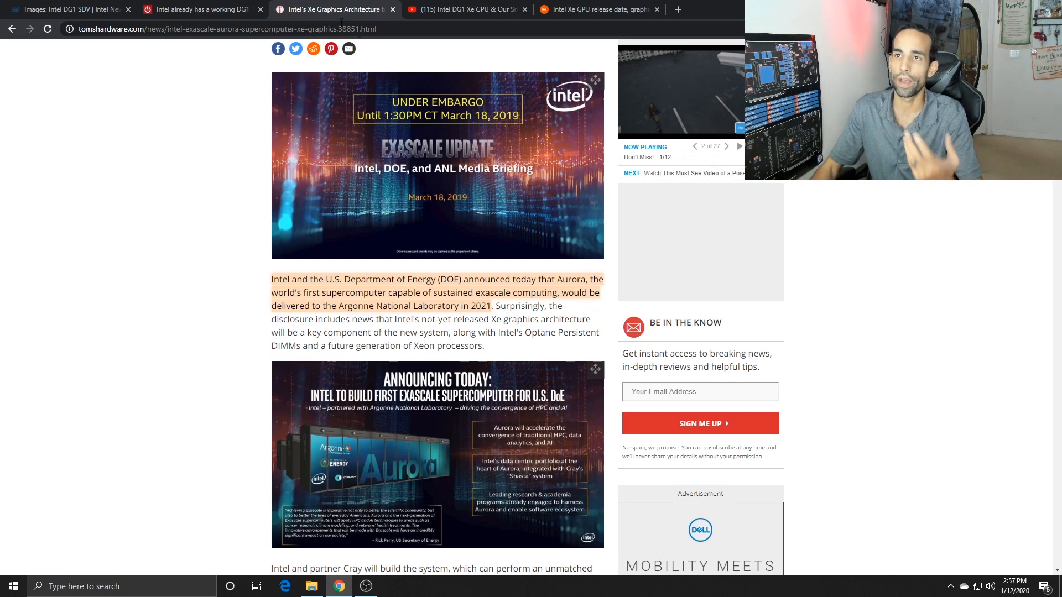
# Step: Return to the PCWorld tab showing how fast the DG1 desktop GPU is
pyautogui.click(200, 9)
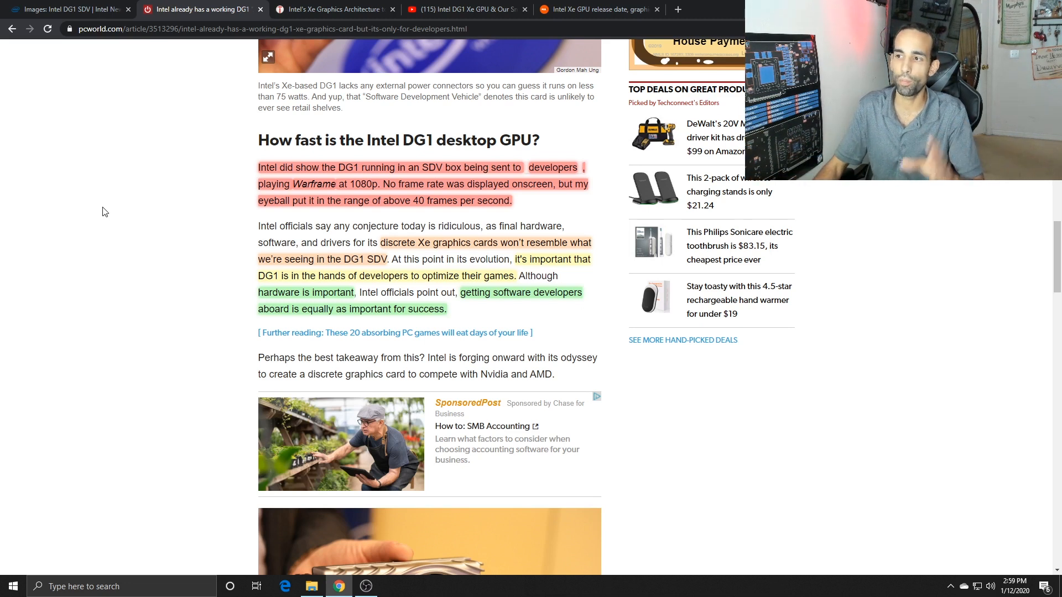
pyautogui.moveTo(153, 225)
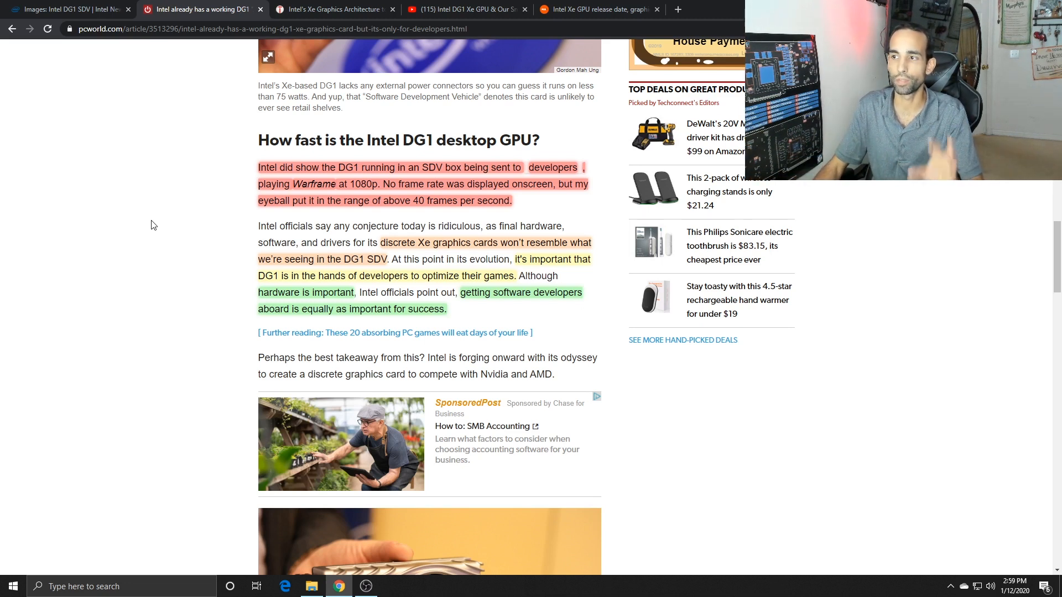
pyautogui.moveTo(158, 249)
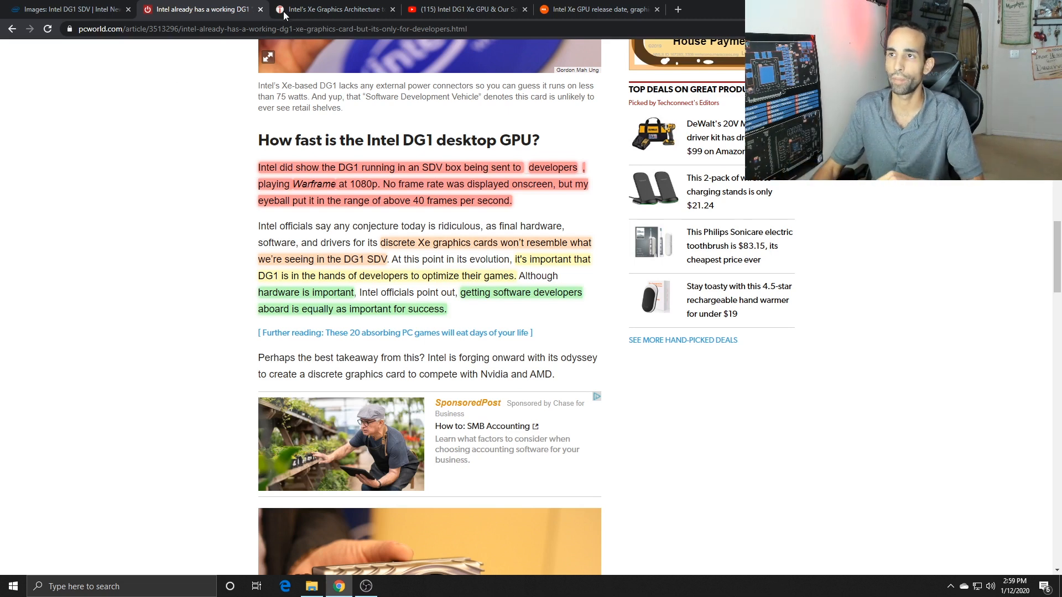
# Step: Switch to the YouTube tab with the Gamers Nexus DG1 Xe benchmark video
pyautogui.click(464, 9)
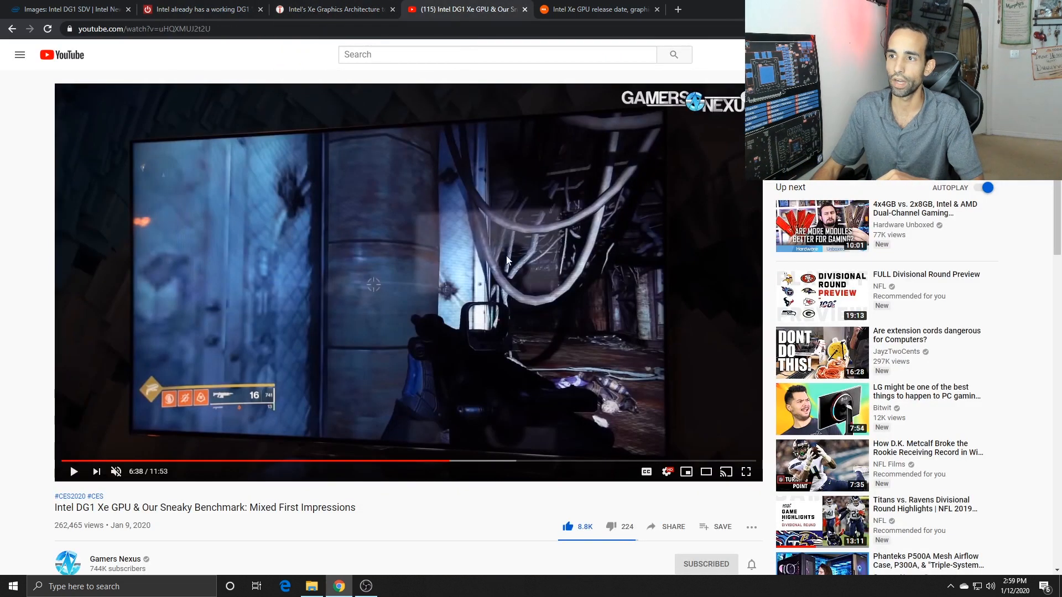
# Step: Switch to the PCGamesN tab on Intel Xe release date, specs and price
pyautogui.click(599, 9)
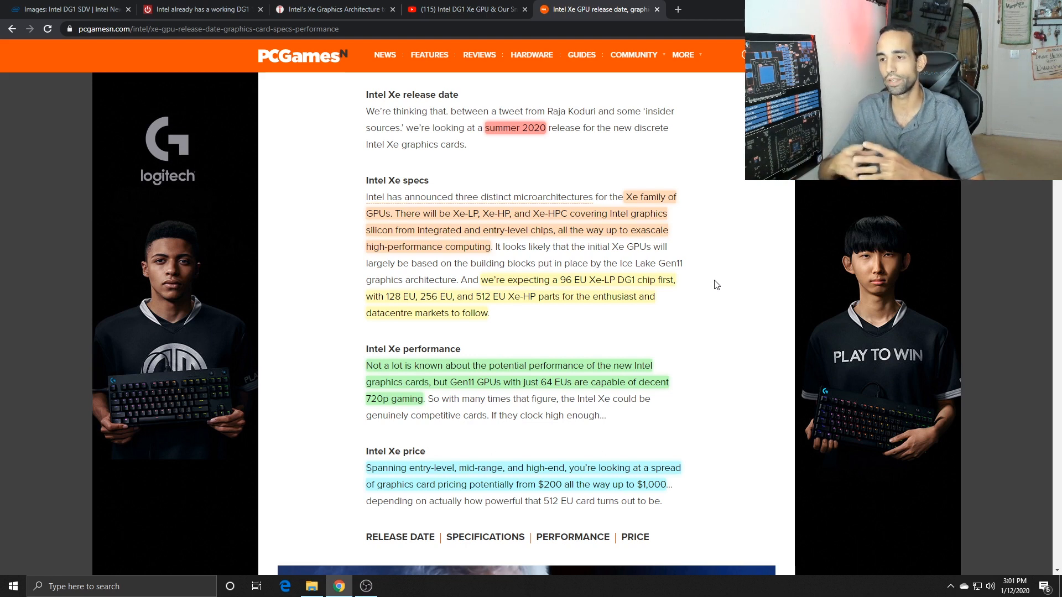
# Step: Return to the PCWorld tab's highlighted section on DG1 desktop GPU speed
pyautogui.click(67, 9)
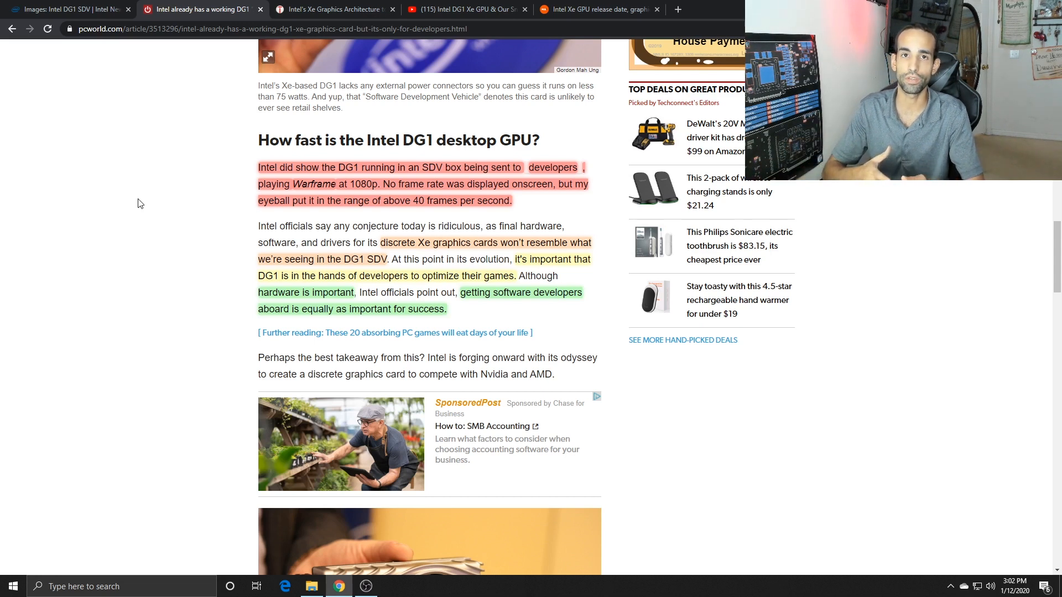
pyautogui.click(268, 57)
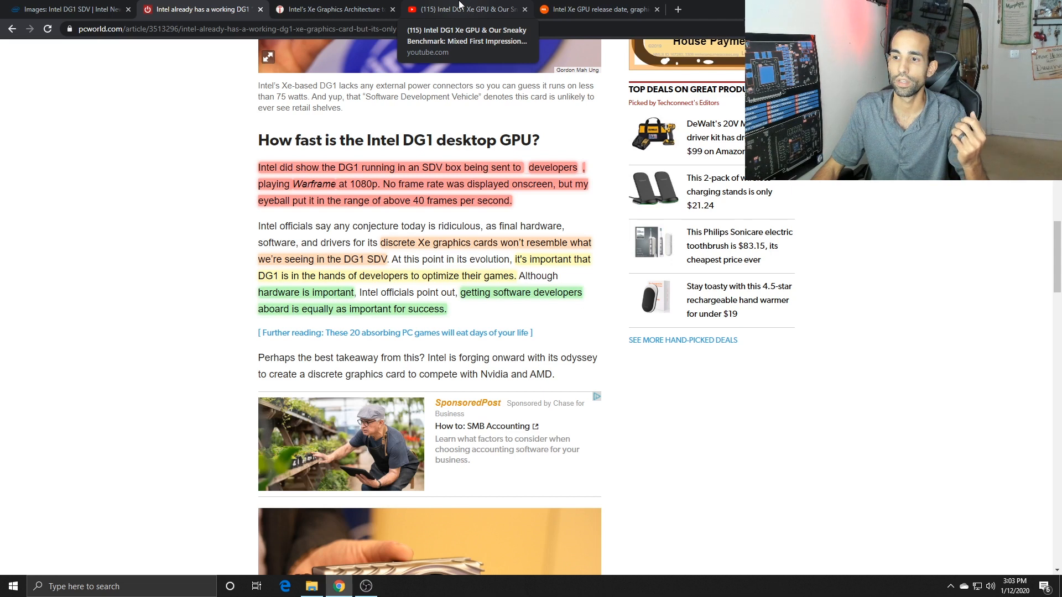
pyautogui.click(465, 8)
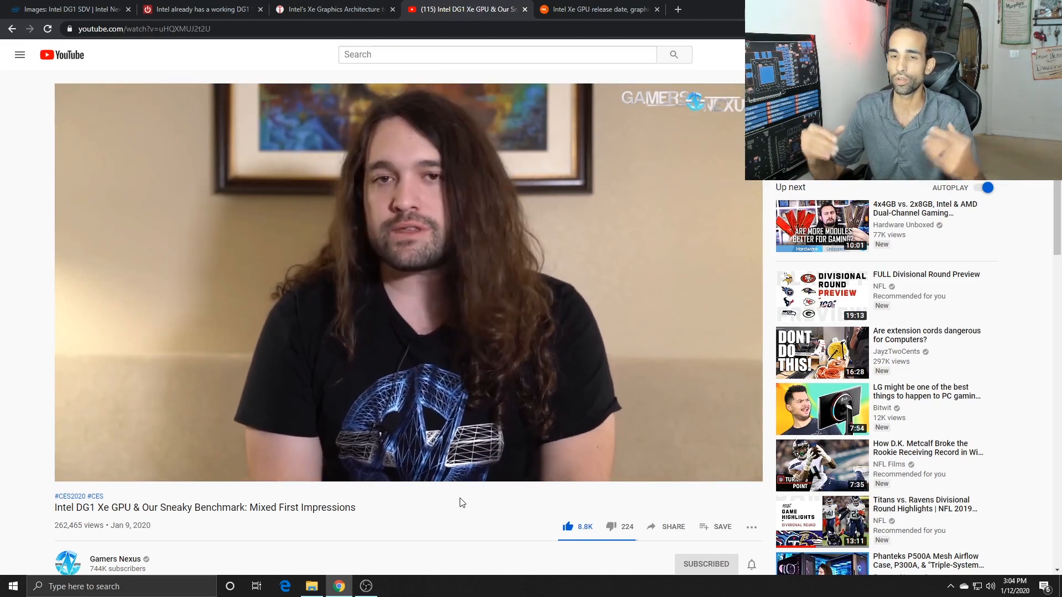
pyautogui.moveTo(586, 386)
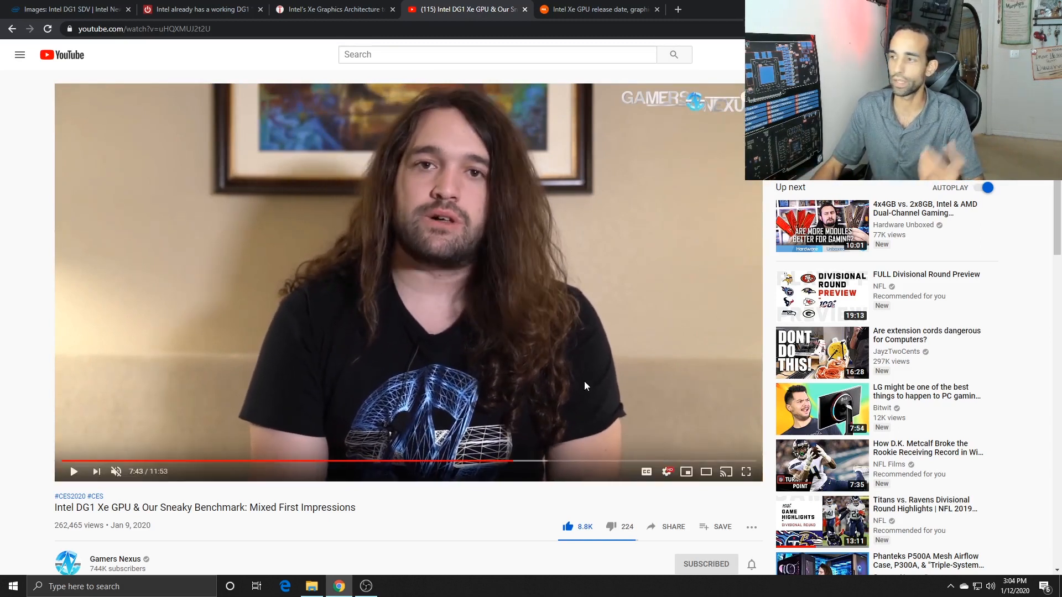
pyautogui.click(196, 8)
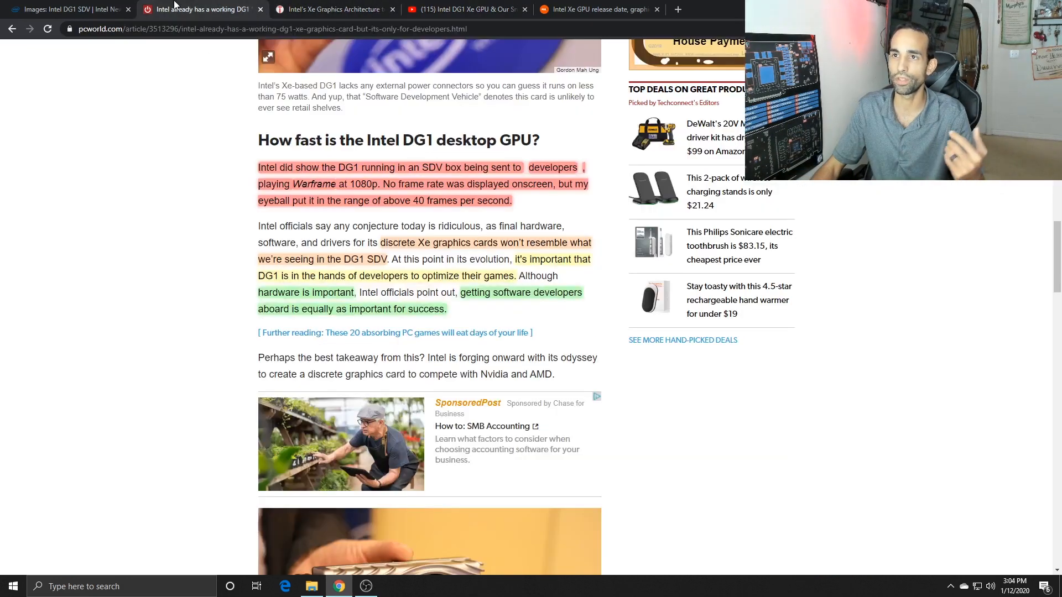